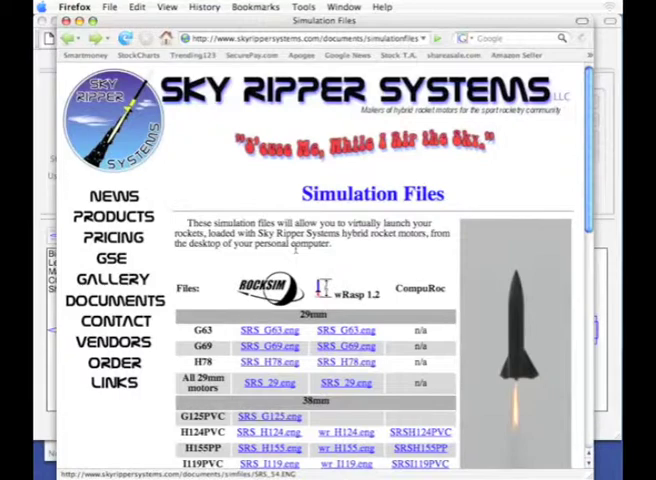
Save the 54mm RockSim engine link SRS_54.ENG to the Desktop via Save Link As
scroll("down", 3)
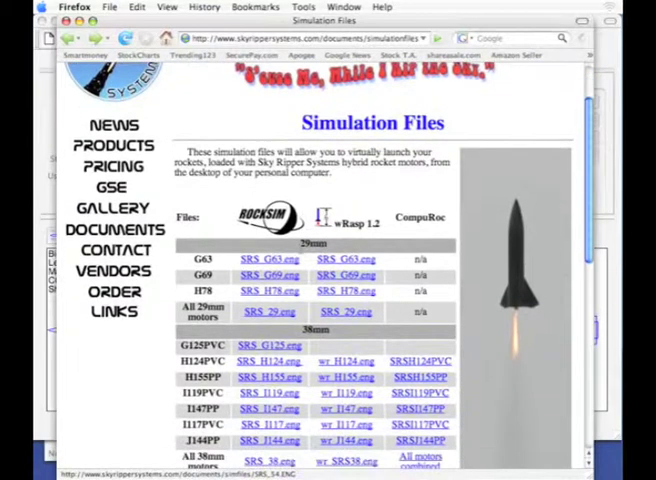
scroll("down", 3)
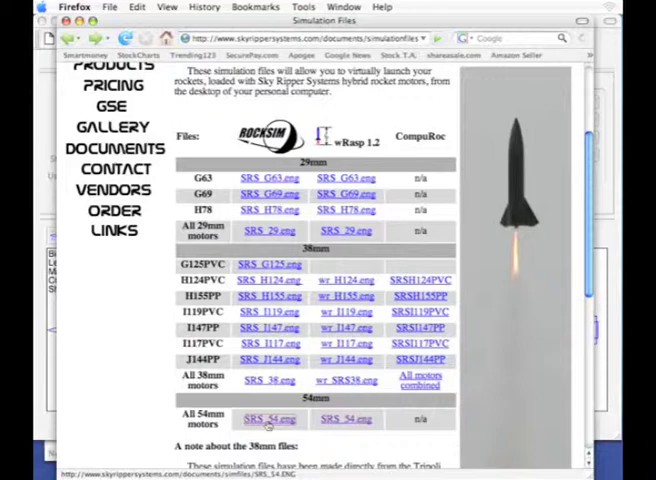
left_click(268, 419)
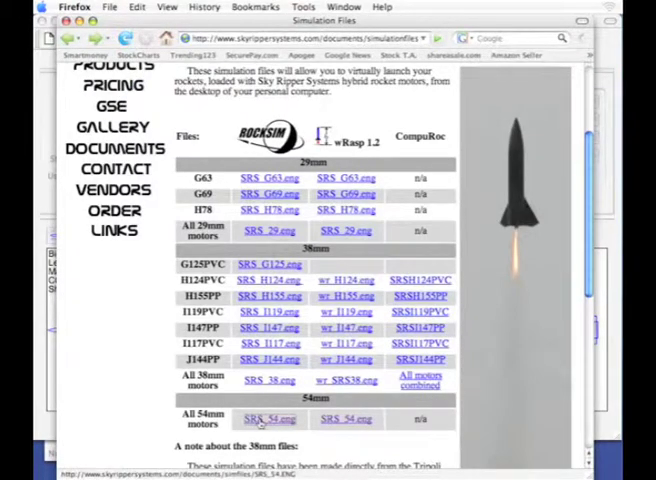
right_click(268, 419)
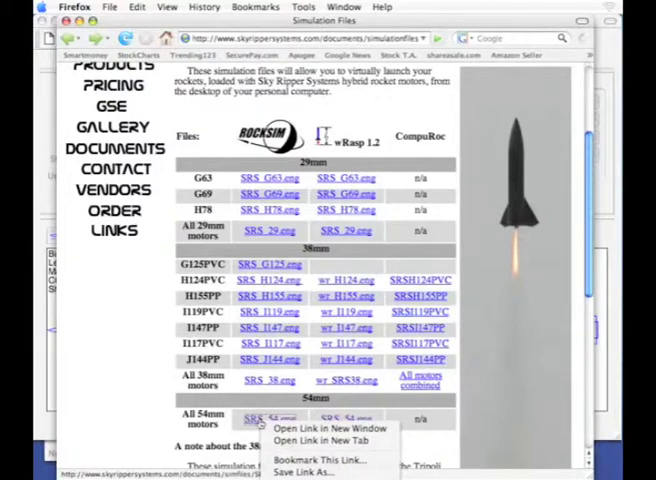
mouse_move(300, 471)
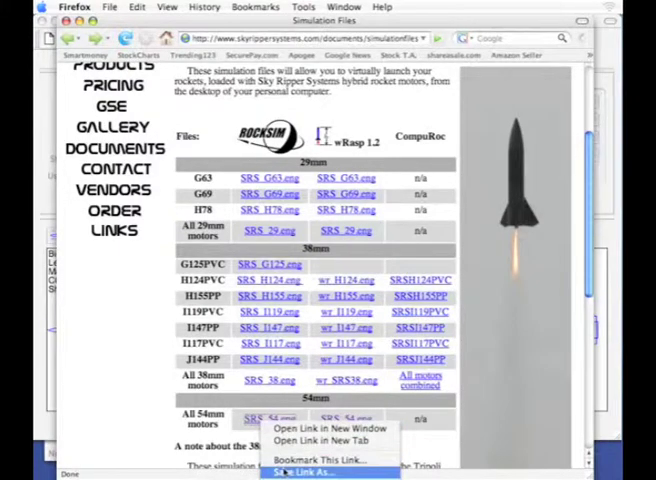
left_click(303, 471)
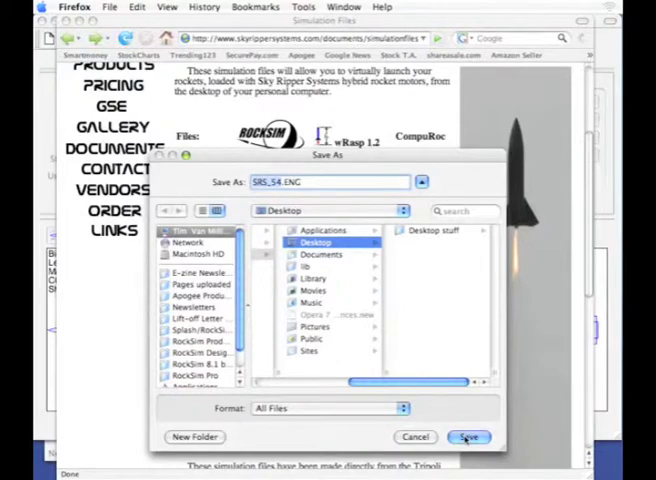
left_click(469, 437)
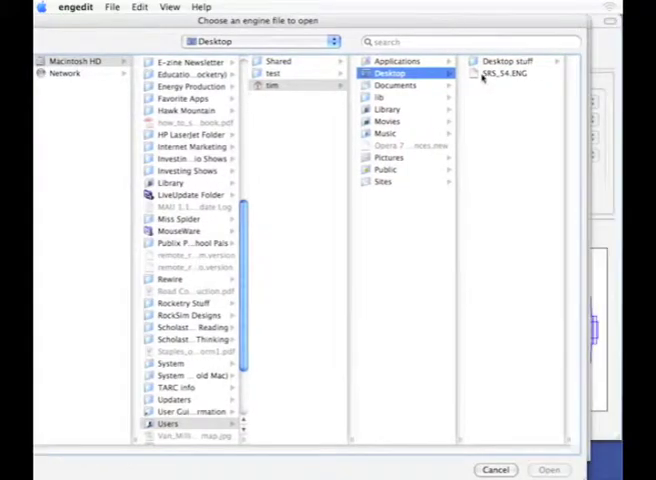
Open SRS_54.ENG from the Desktop, listing the Sky Ripper engines with K347's data
left_click(548, 469)
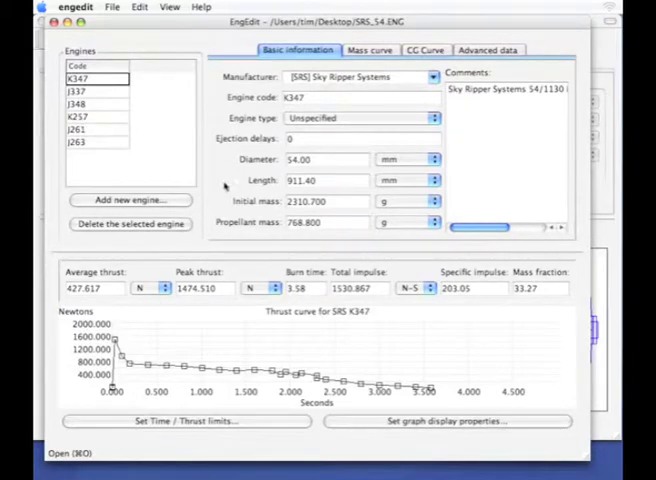
mouse_move(335, 237)
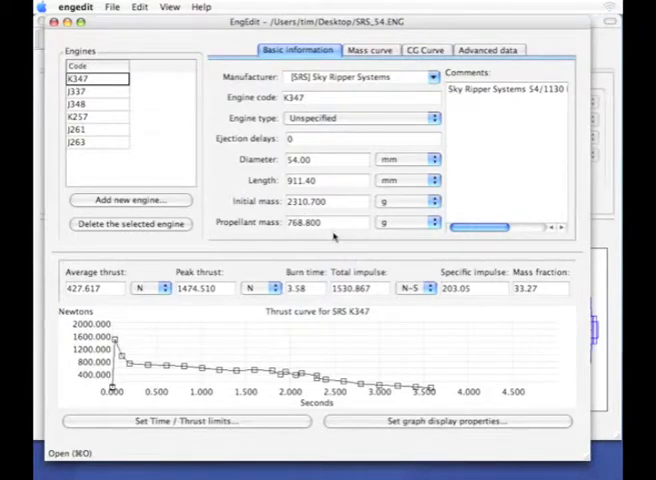
mouse_move(328, 327)
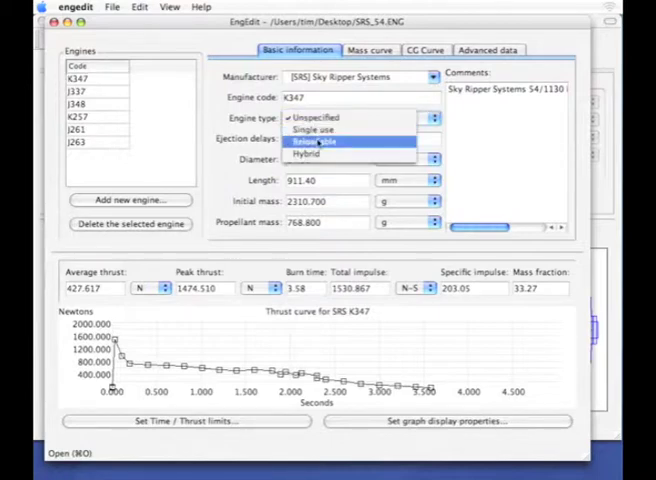
Set the K347 engine's type to Hybrid
left_click(311, 153)
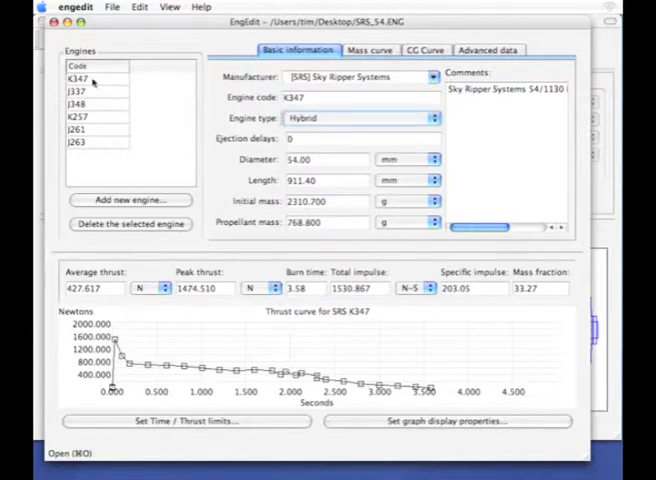
mouse_move(162, 110)
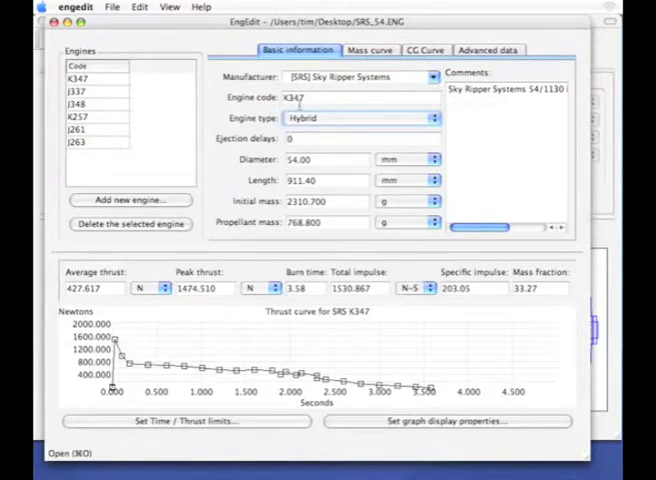
Make the J337 and J348 engines Hybrid with plugged ejection delays
left_click(82, 90)
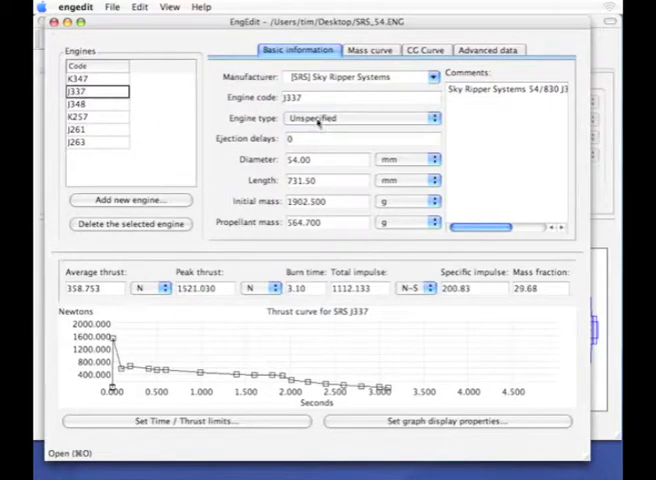
left_click(360, 117)
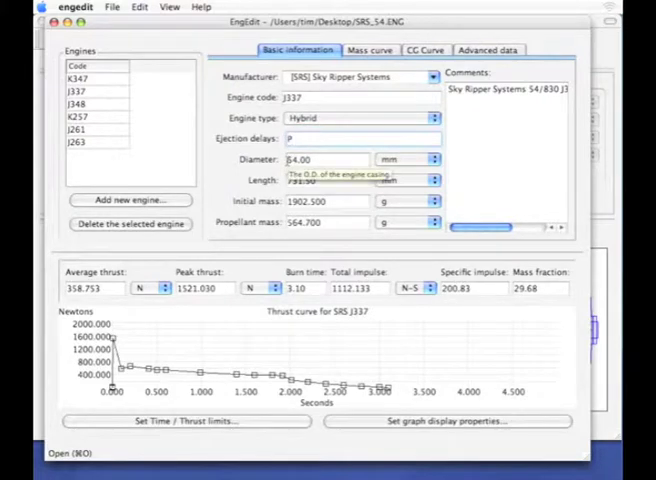
left_click(80, 79)
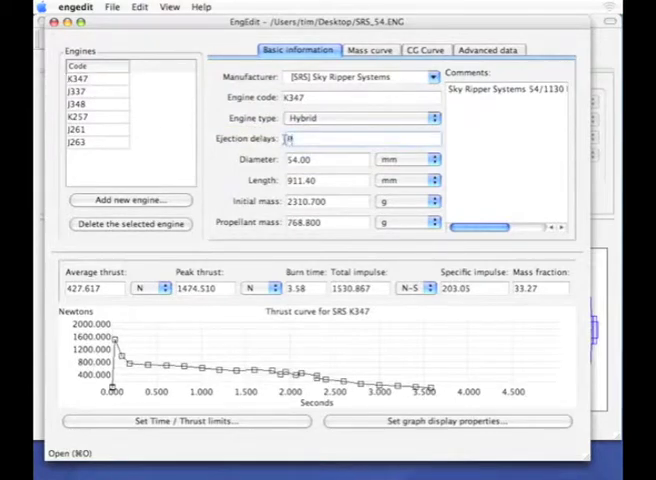
left_click(78, 103)
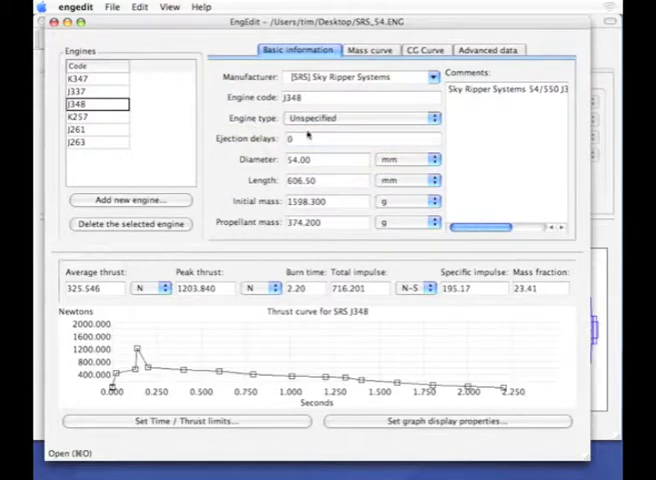
left_click(360, 117)
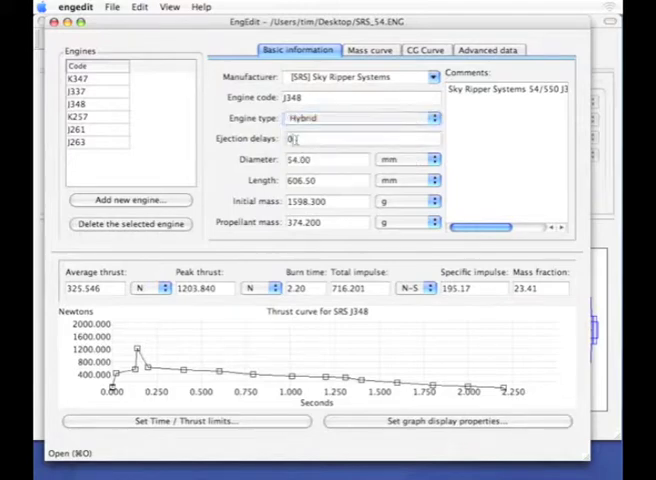
left_click(90, 118)
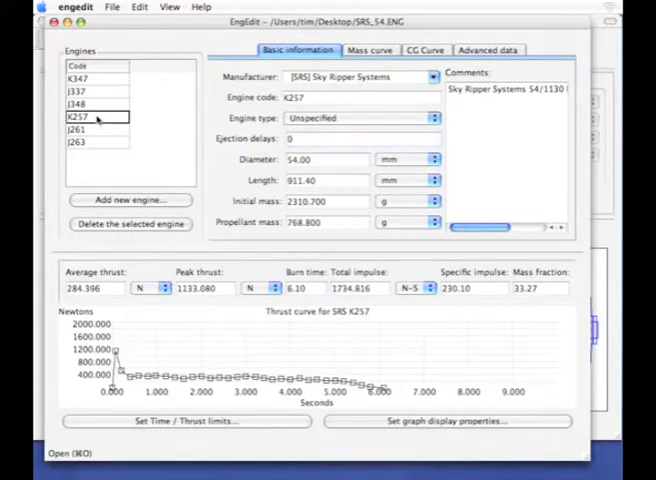
Make the K257 and J263 engines Hybrid with ejection delay P
left_click(360, 117)
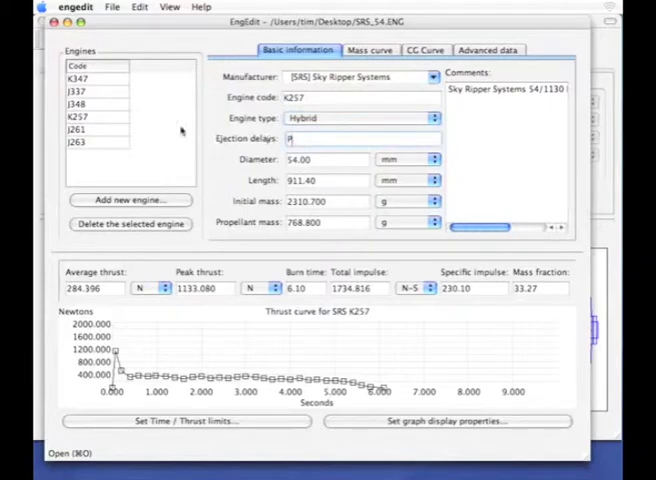
left_click(80, 129)
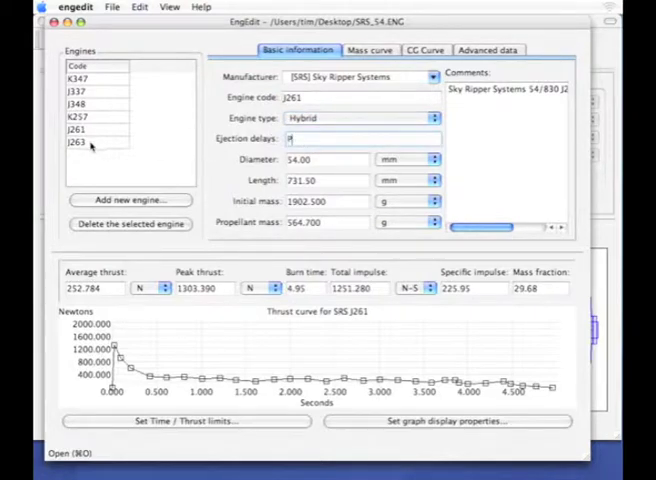
left_click(91, 142)
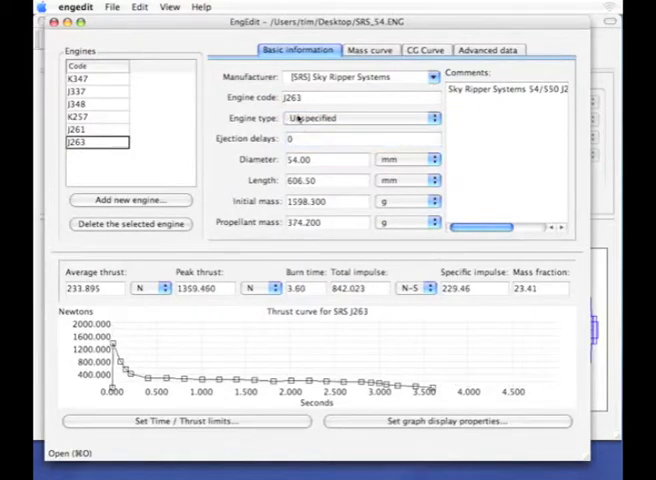
left_click(360, 117)
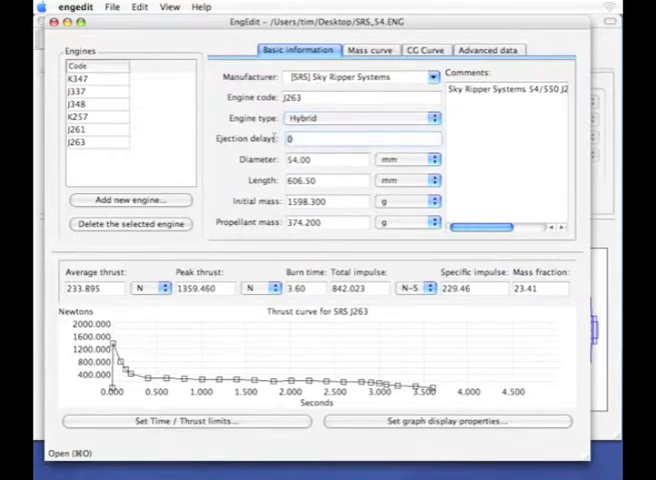
type("P")
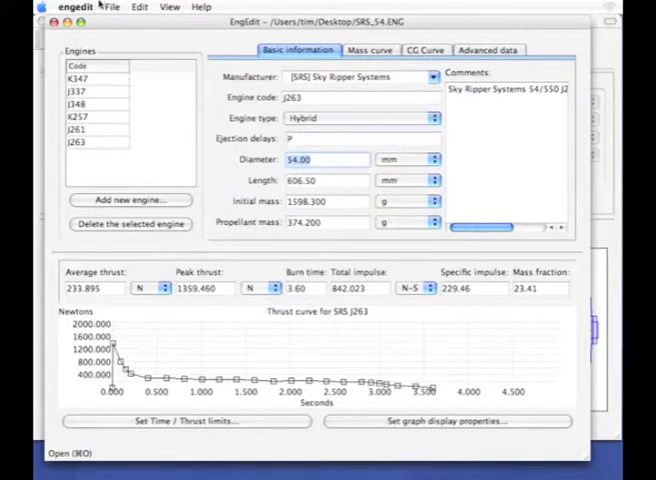
Save the engine file in RockSim format as SRS_54.rse on the Desktop
left_click(110, 8)
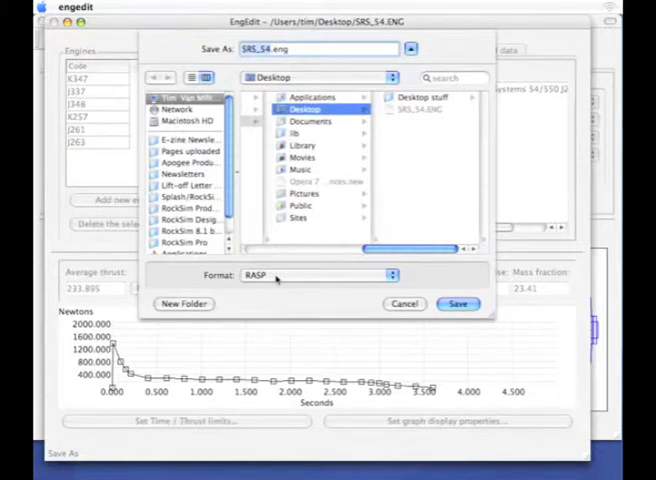
left_click(316, 275)
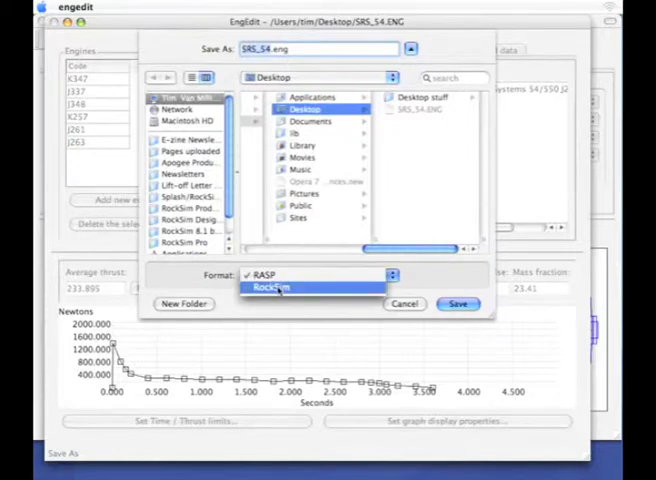
left_click(268, 287)
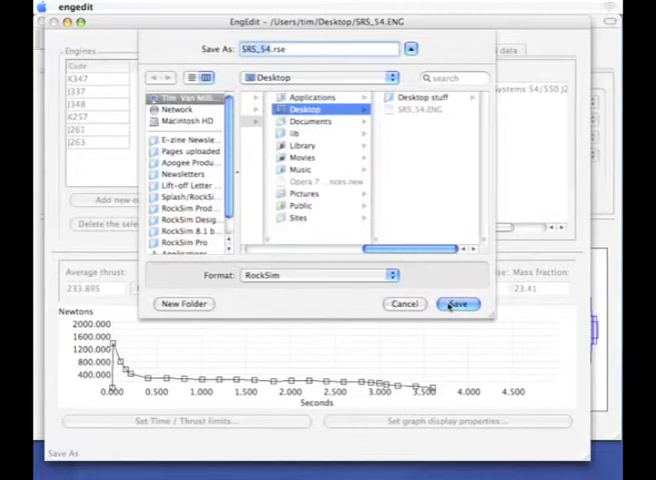
left_click(458, 304)
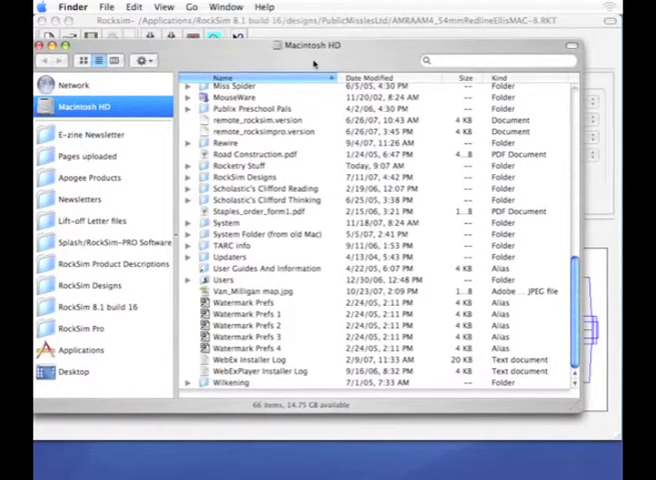
Browse Macintosh HD in Finder and return to the Big Honking Rocket design in RockSim
left_click(82, 371)
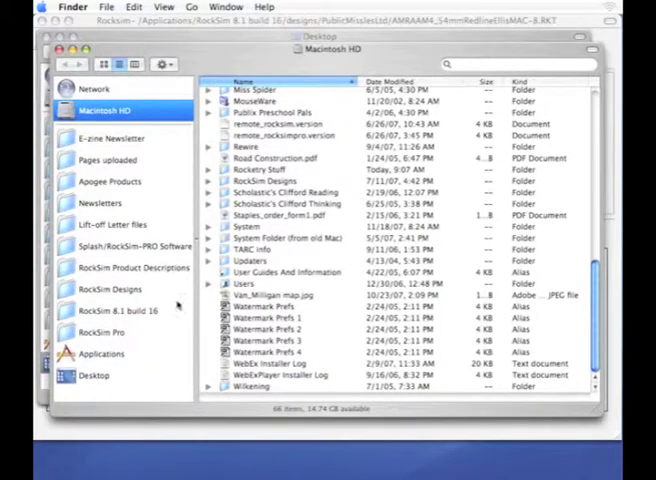
left_click(116, 311)
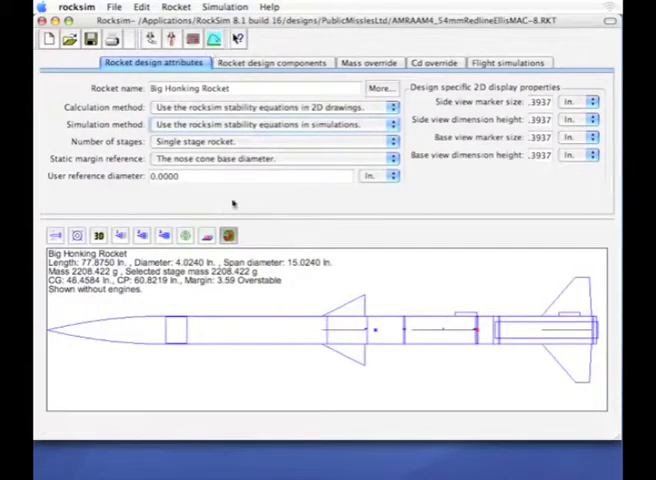
Reload engine files and add SRS_54.rse to RockSim's selected engine files
left_click(113, 7)
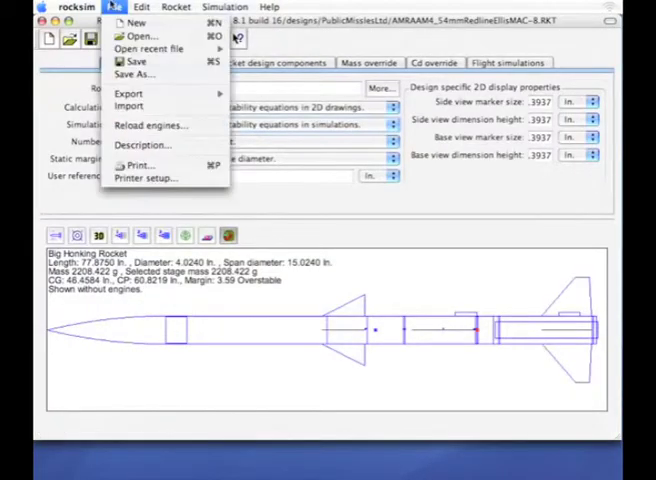
left_click(148, 124)
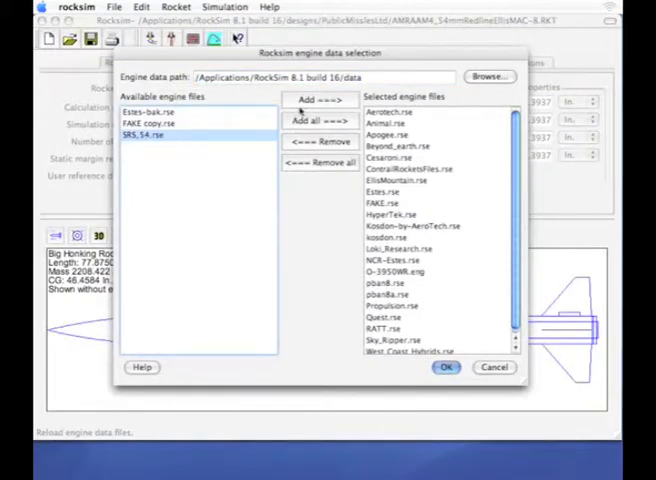
left_click(312, 99)
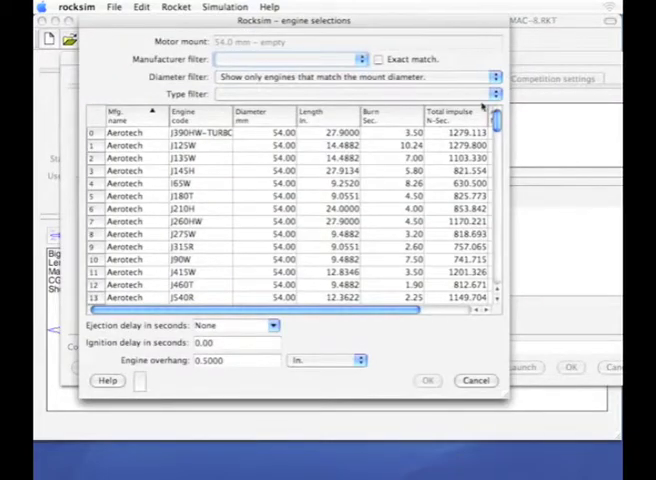
Filter engines to the 54mm mount diameter and load the SRS K257 motor
left_click(354, 75)
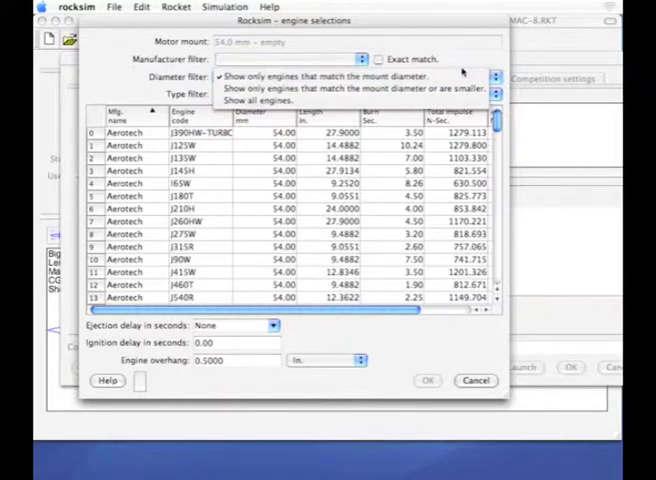
left_click(330, 75)
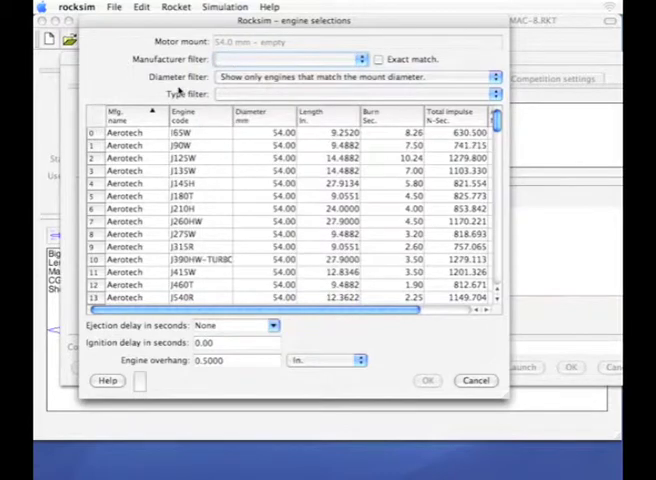
left_click(494, 92)
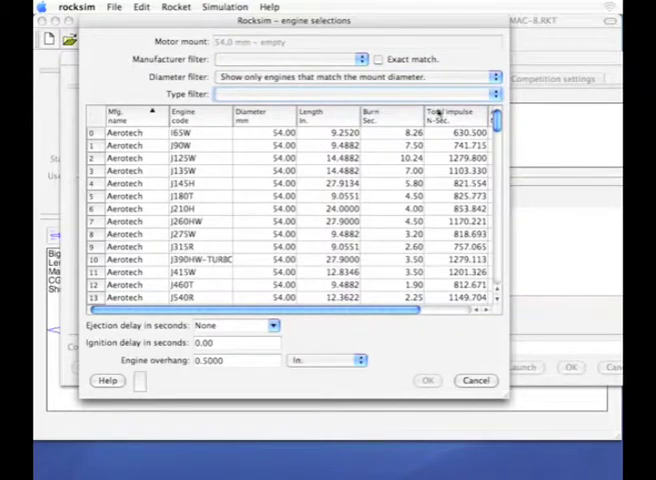
scroll("down", 3)
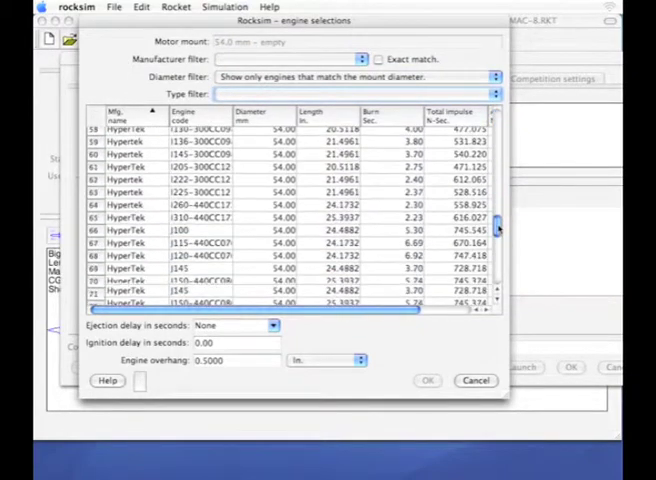
scroll("down", 3)
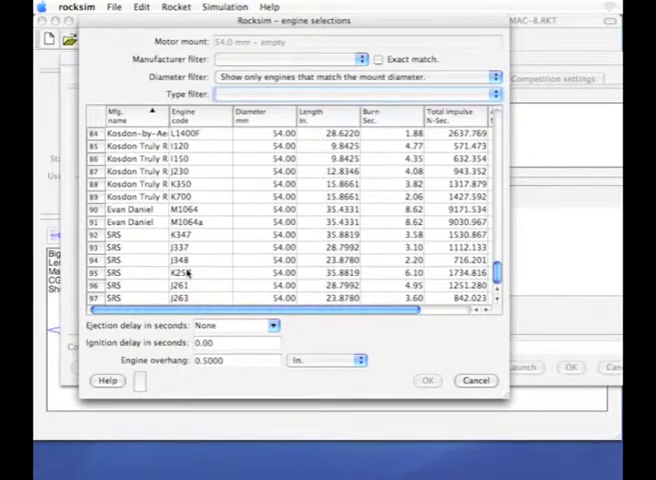
left_click(183, 272)
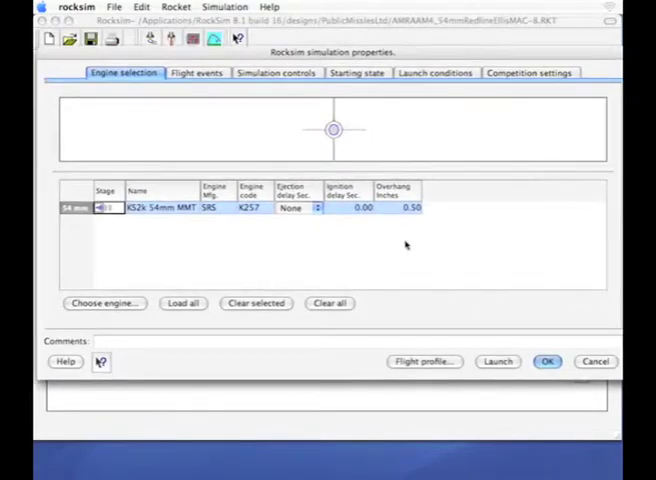
mouse_move(405, 245)
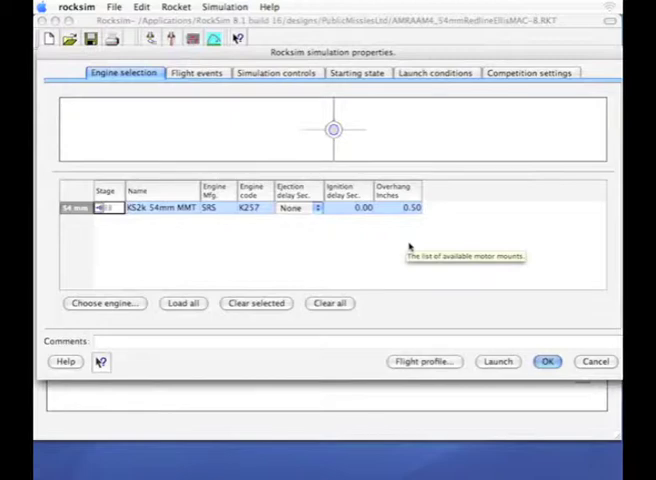